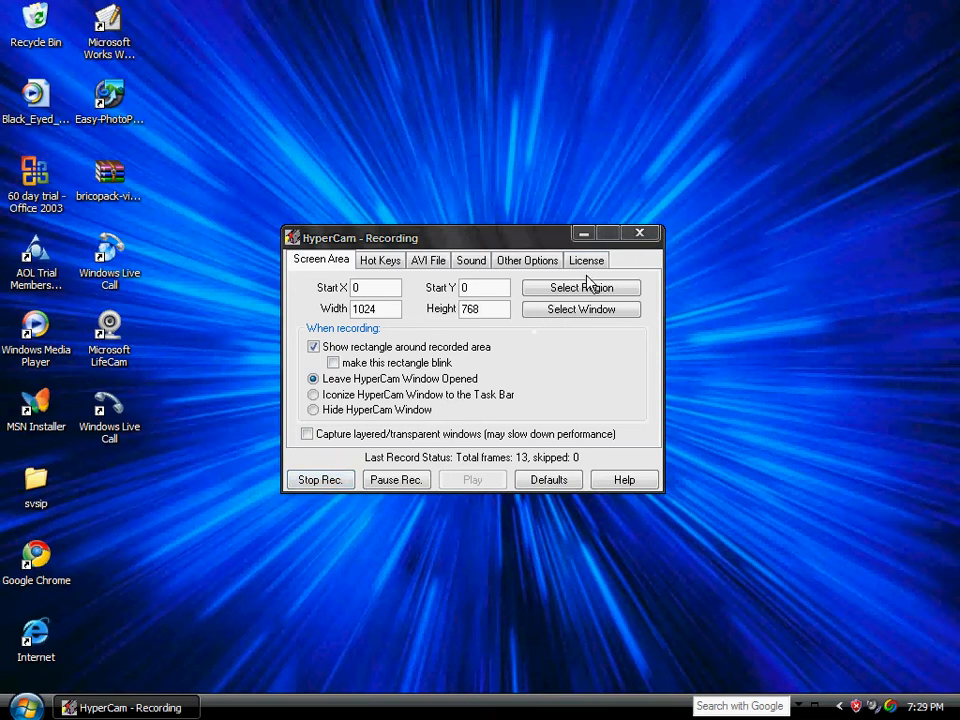
pyautogui.moveTo(552, 301)
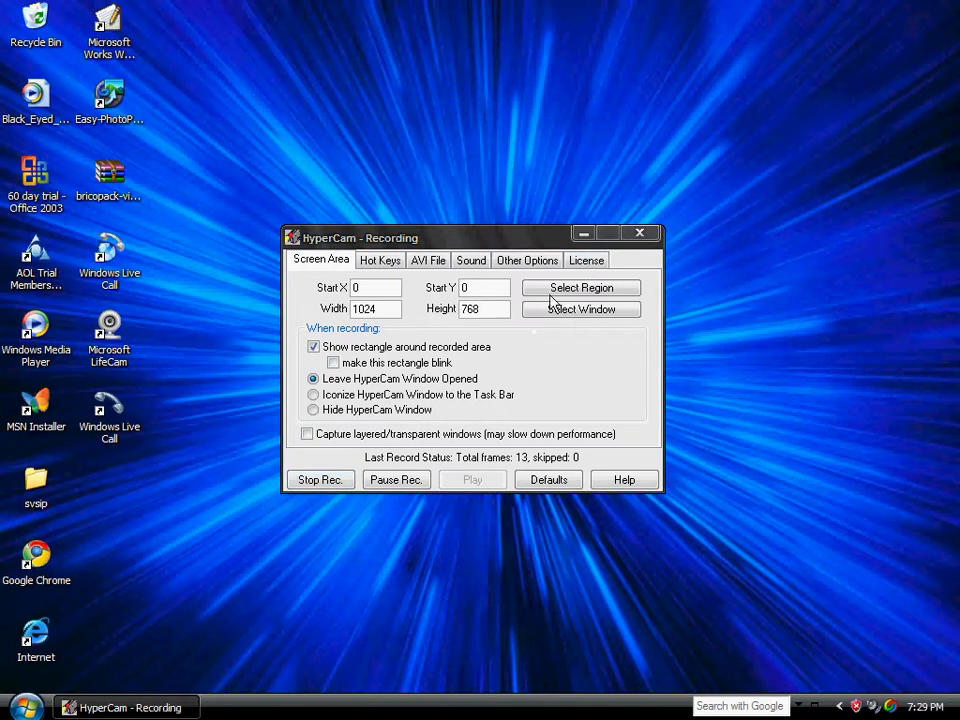
pyautogui.moveTo(583, 233)
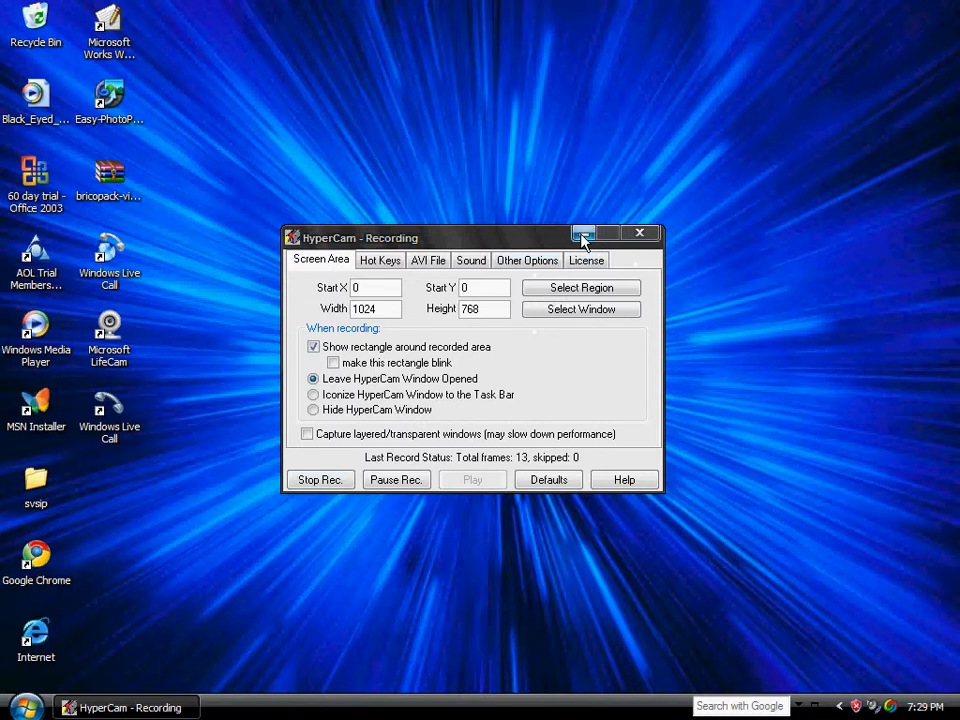
# Minimize the HyperCam - Recording window to the taskbar.
pyautogui.click(584, 237)
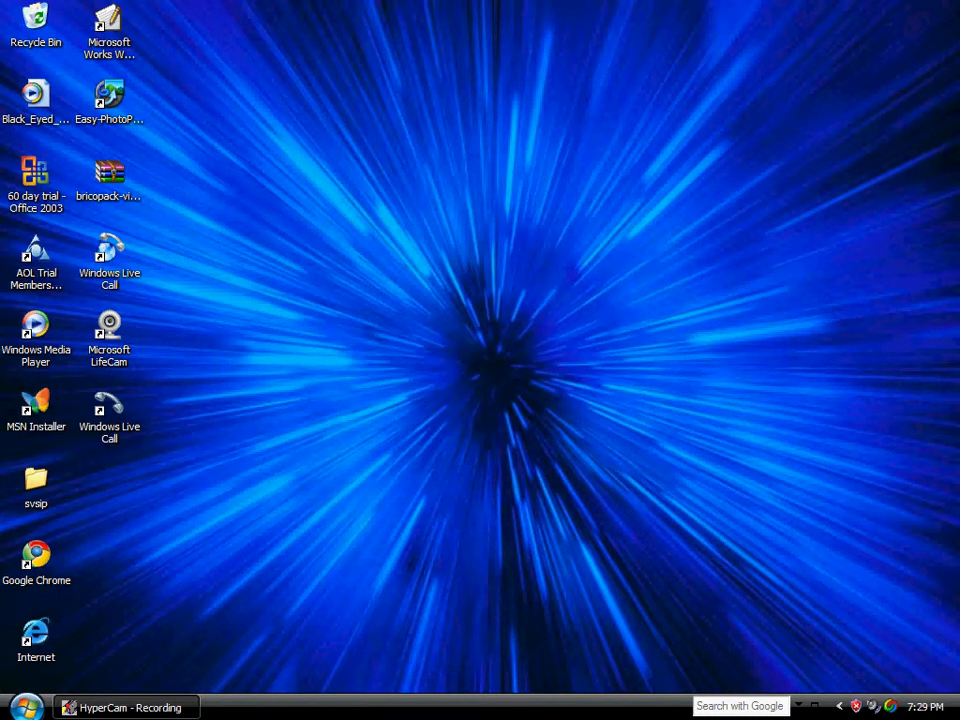
# Open the Windows XP Start menu.
pyautogui.click(25, 707)
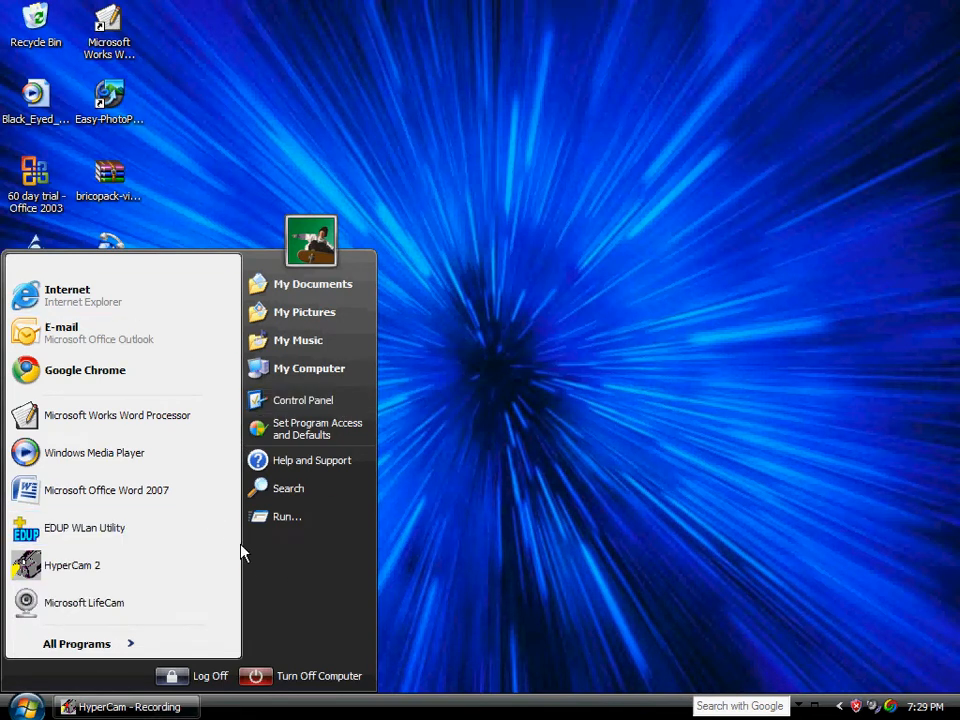
pyautogui.moveTo(243, 593)
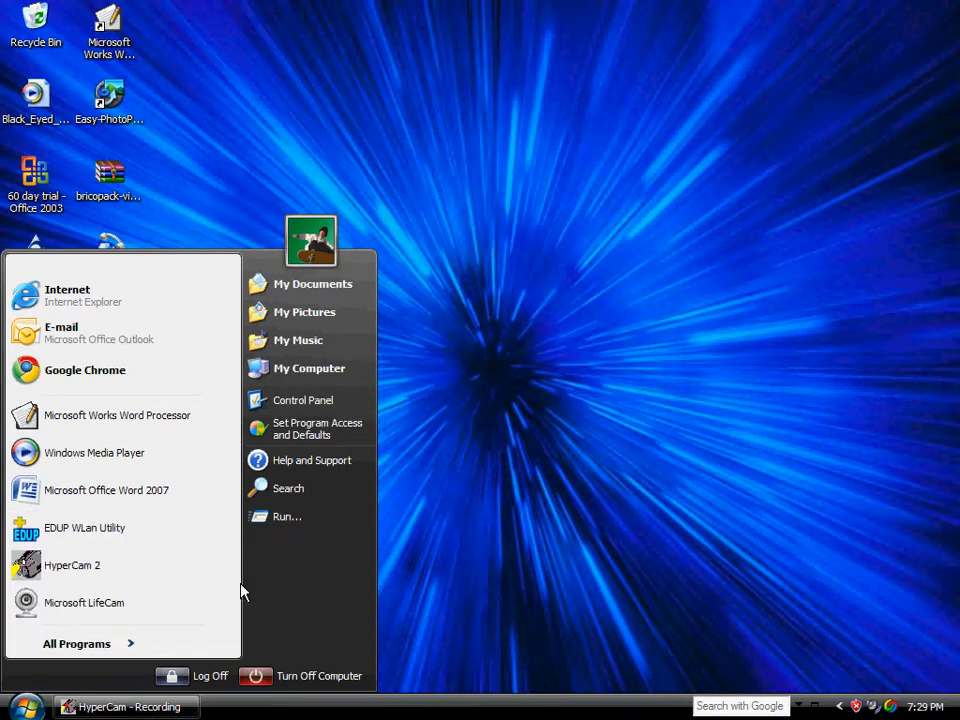
pyautogui.moveTo(305, 517)
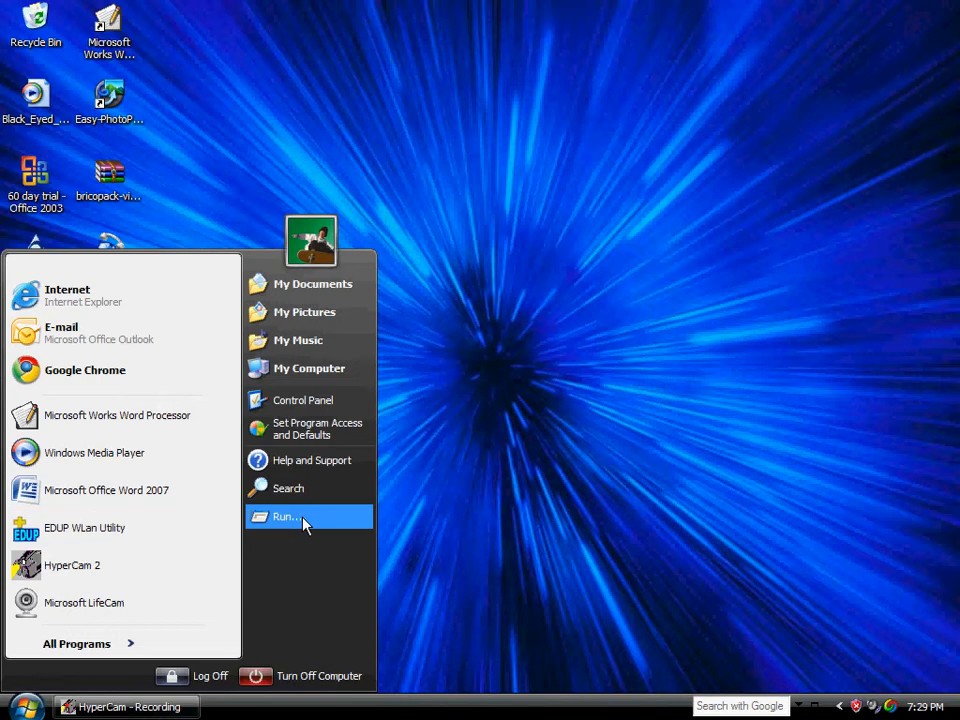
# Run sndrec32.exe from the Run dialog to start Sound Recorder.
pyautogui.click(287, 517)
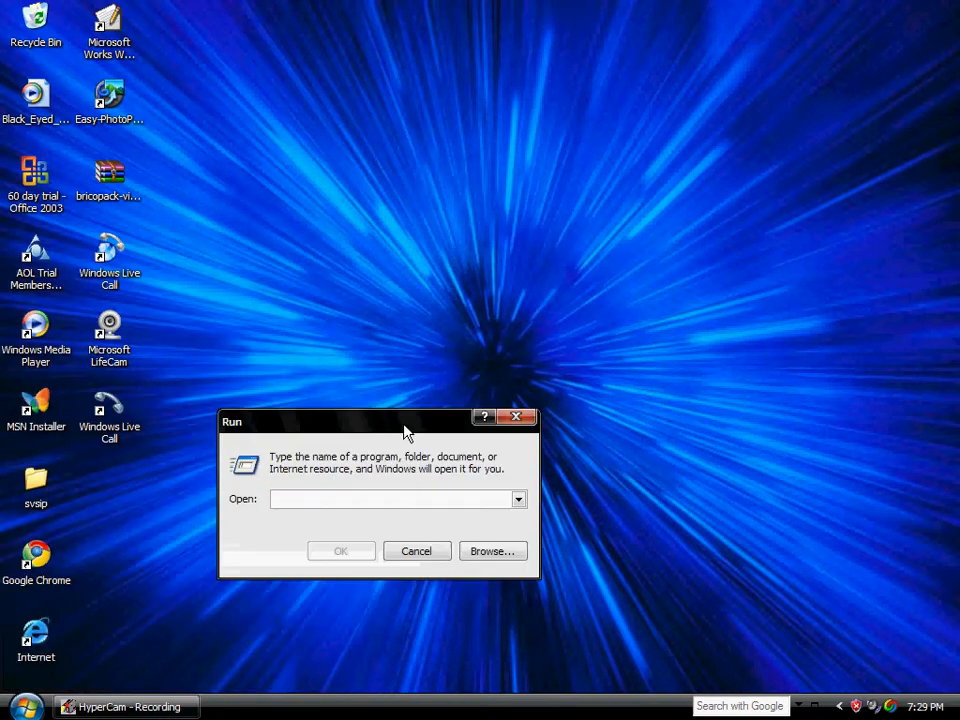
pyautogui.moveTo(380, 421); pyautogui.dragTo(432, 355)
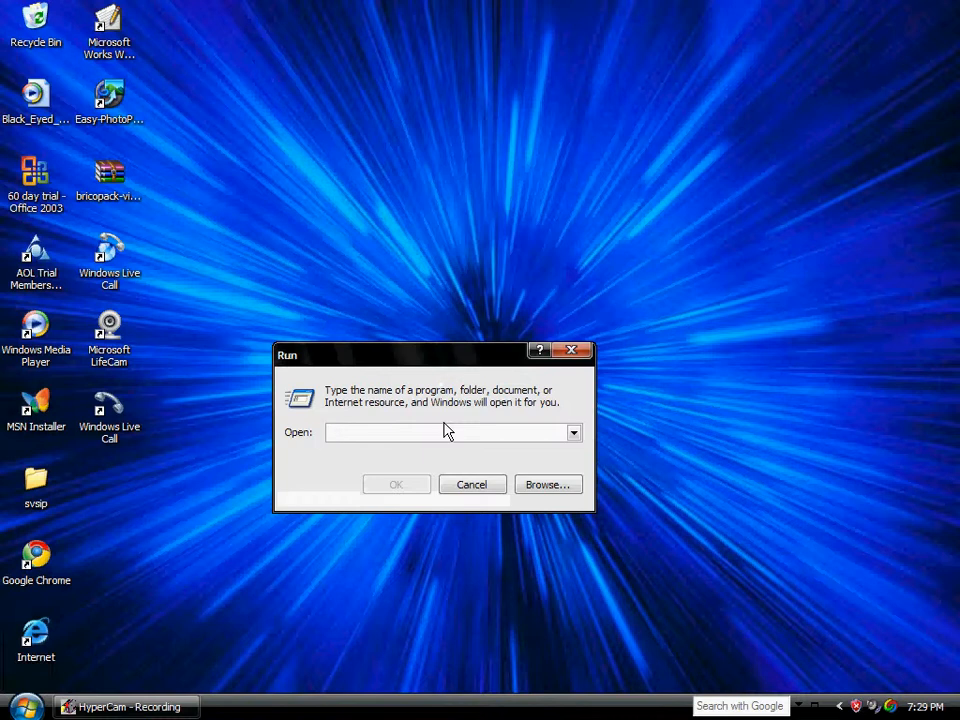
pyautogui.write('sndrec')
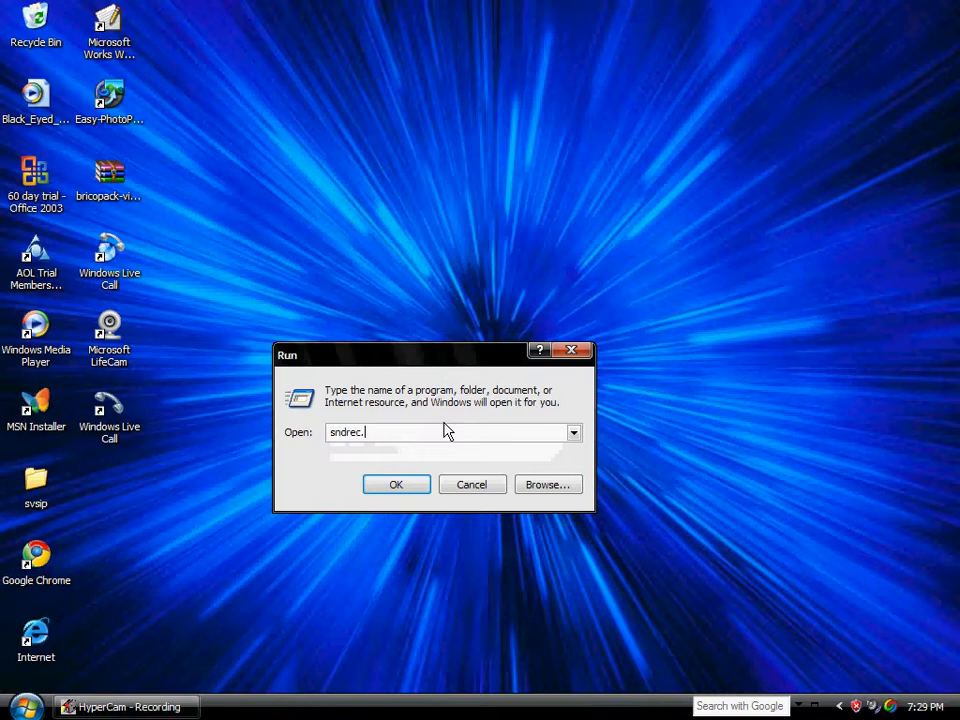
pyautogui.write('.exe')
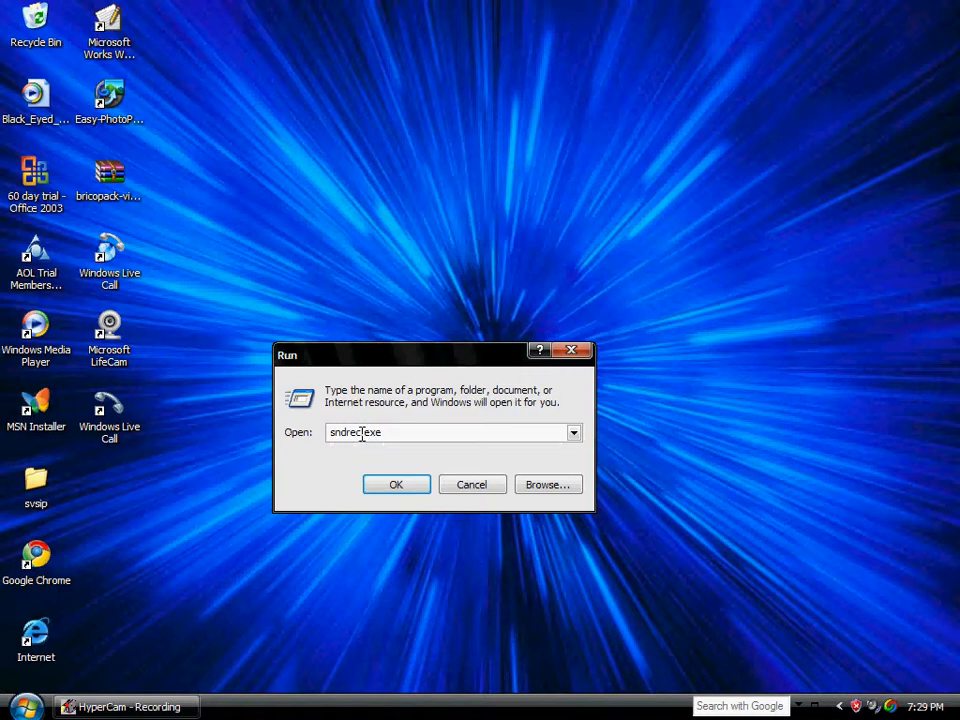
pyautogui.write('32')
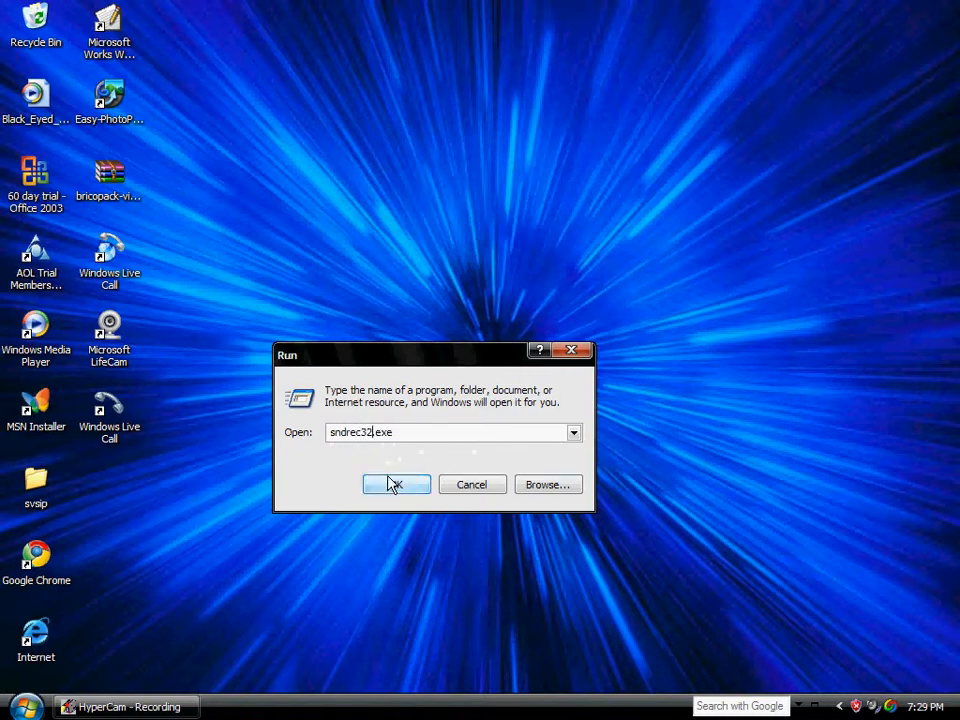
pyautogui.click(396, 484)
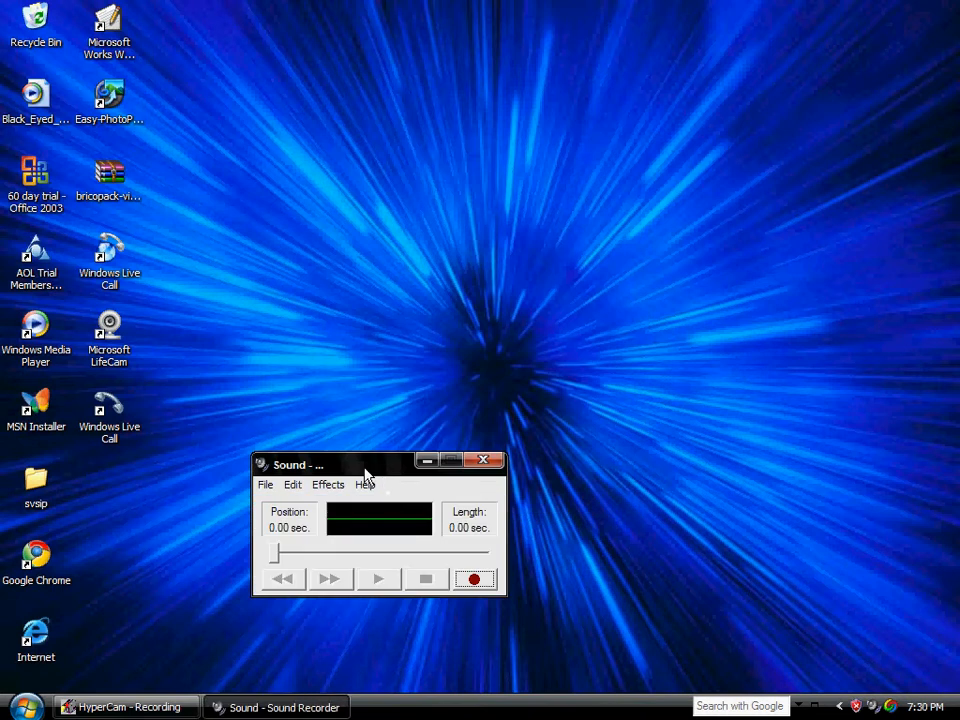
# Centre the Sound Recorder window and open Edit > Audio Properties.
pyautogui.moveTo(295, 464); pyautogui.dragTo(417, 322)
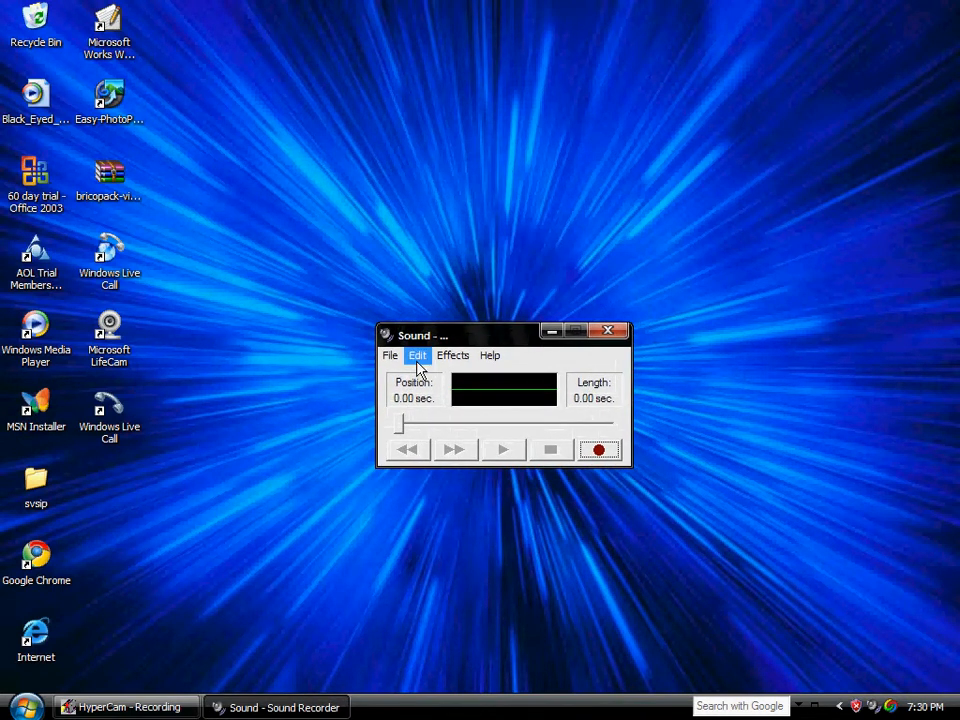
pyautogui.click(417, 355)
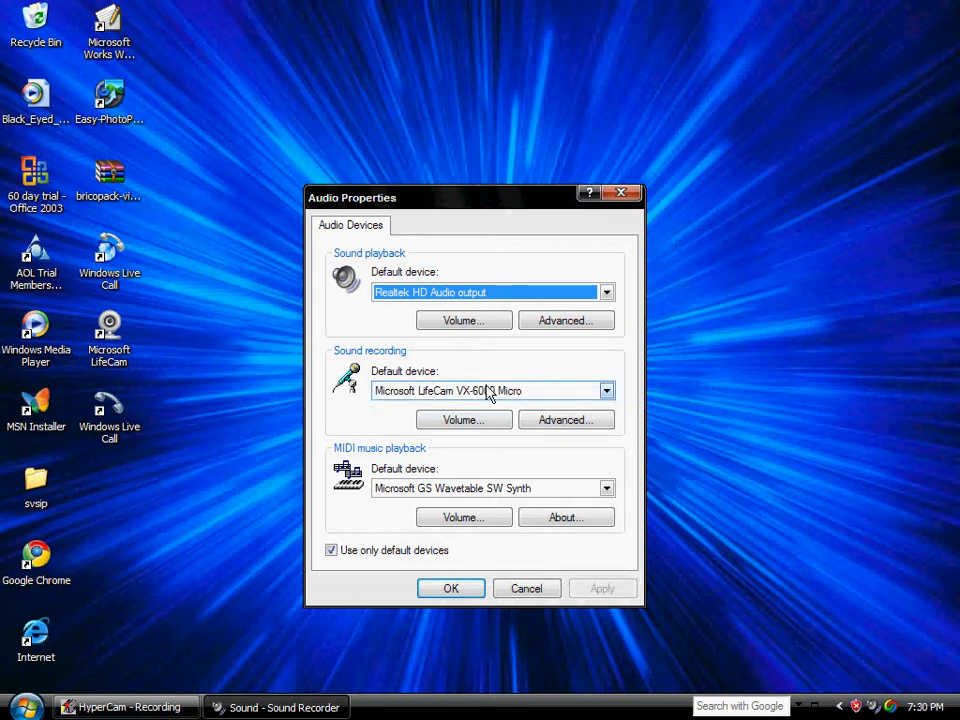
# Select Microsoft LifeCam VX-6000 Micro as the default sound recording device.
pyautogui.click(606, 390)
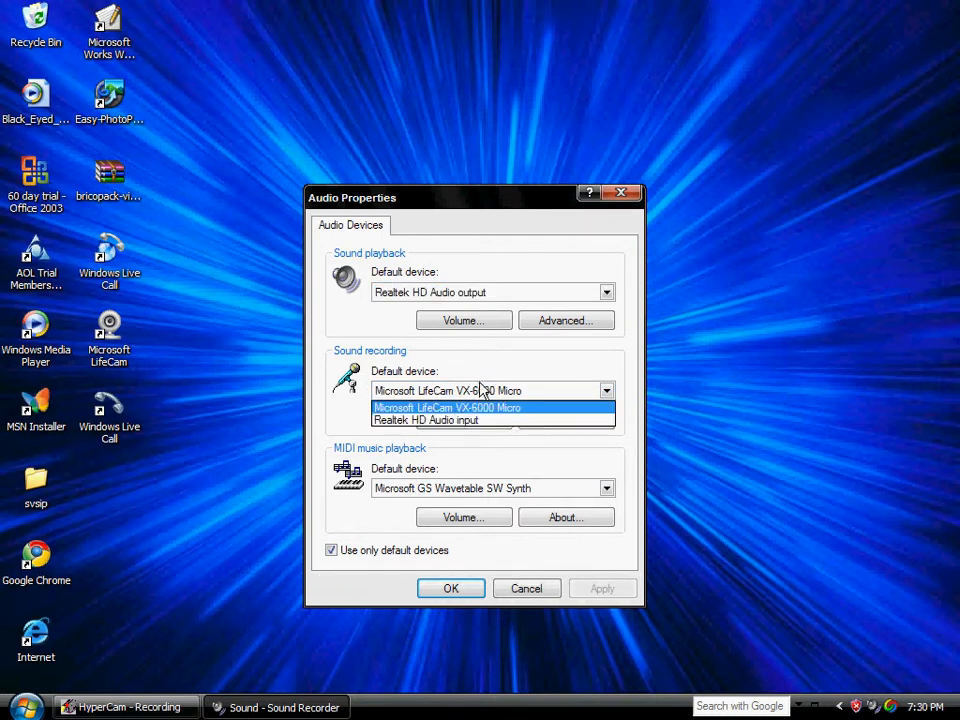
pyautogui.moveTo(455, 419)
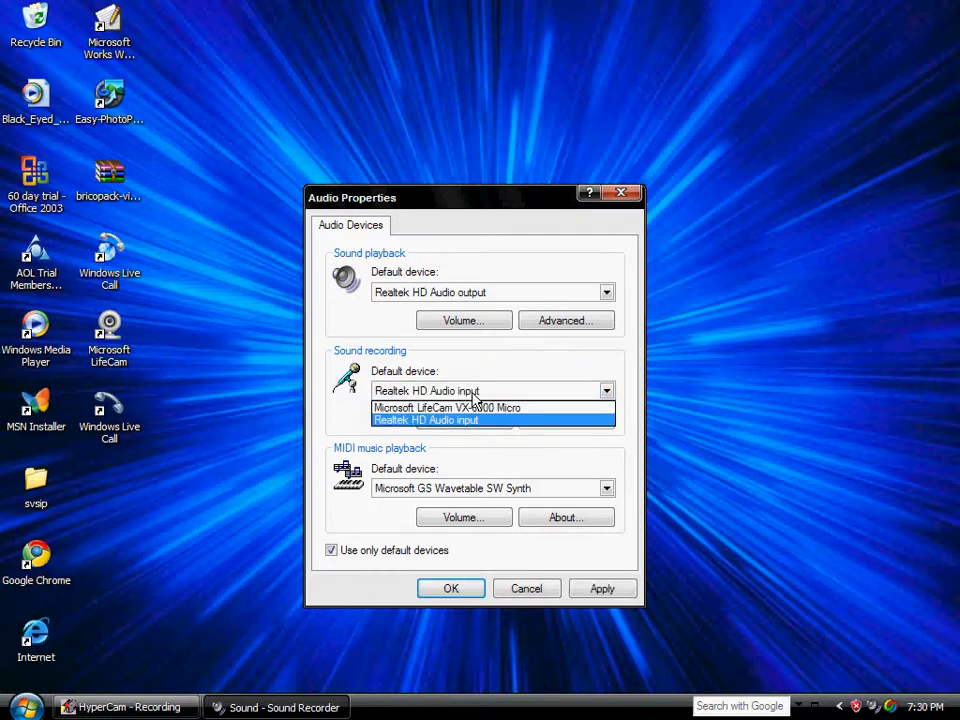
pyautogui.moveTo(445, 407)
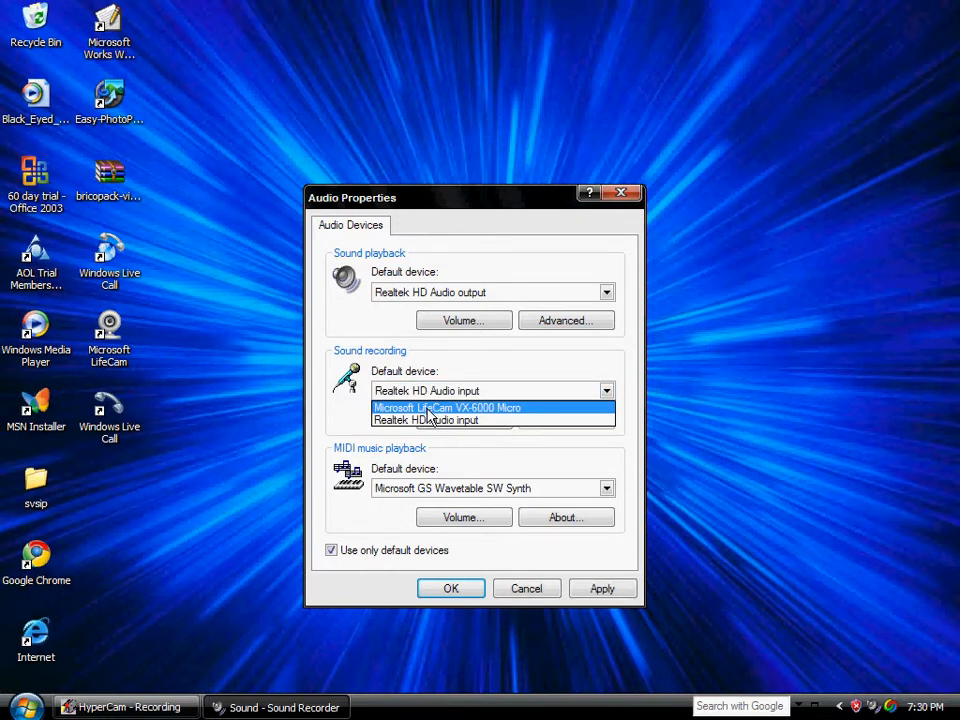
pyautogui.click(447, 407)
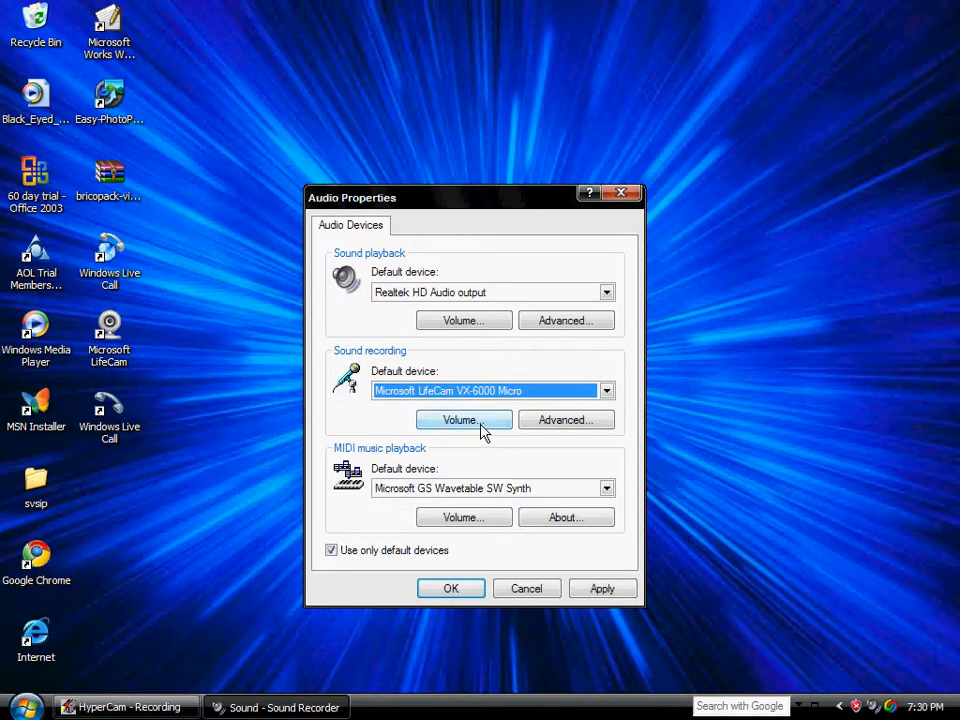
# Check that the LifeCam microphone's capture volume slider is at maximum.
pyautogui.click(463, 419)
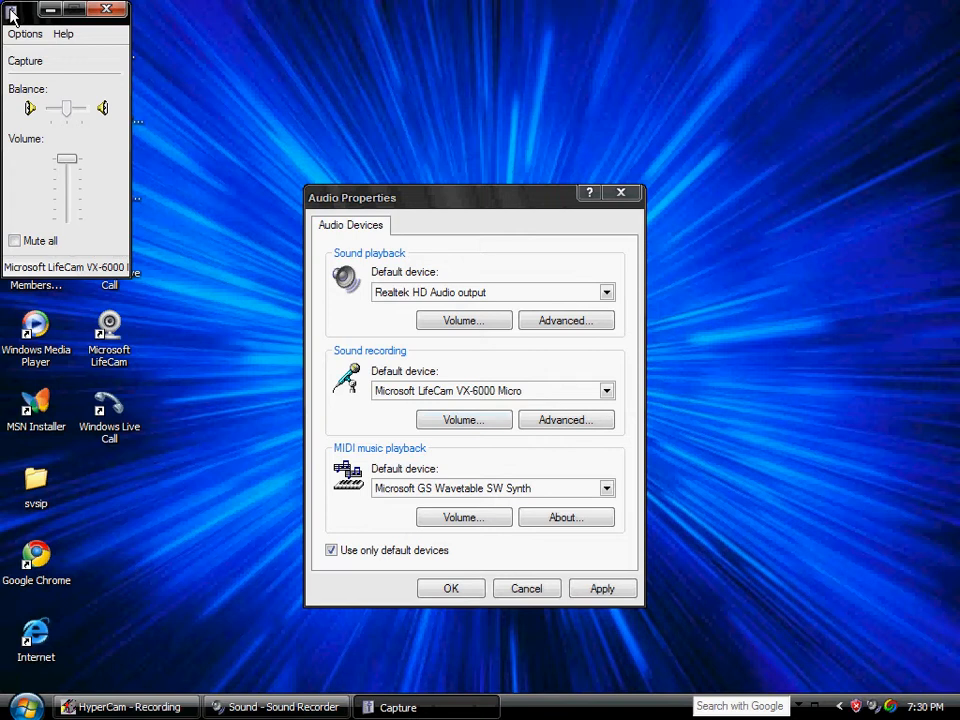
pyautogui.click(106, 10)
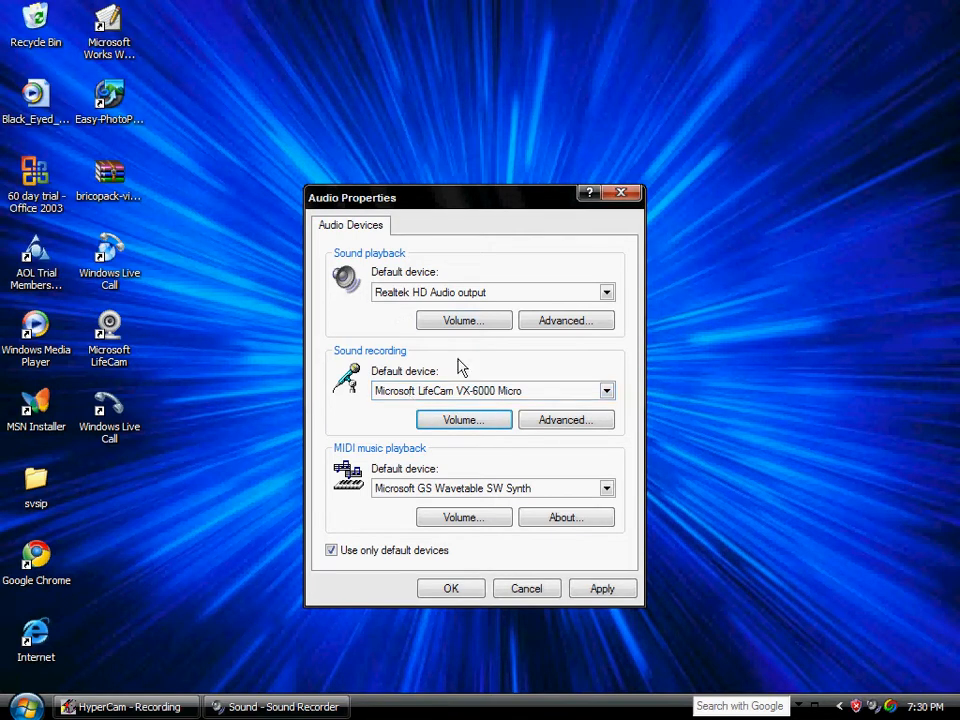
pyautogui.click(605, 390)
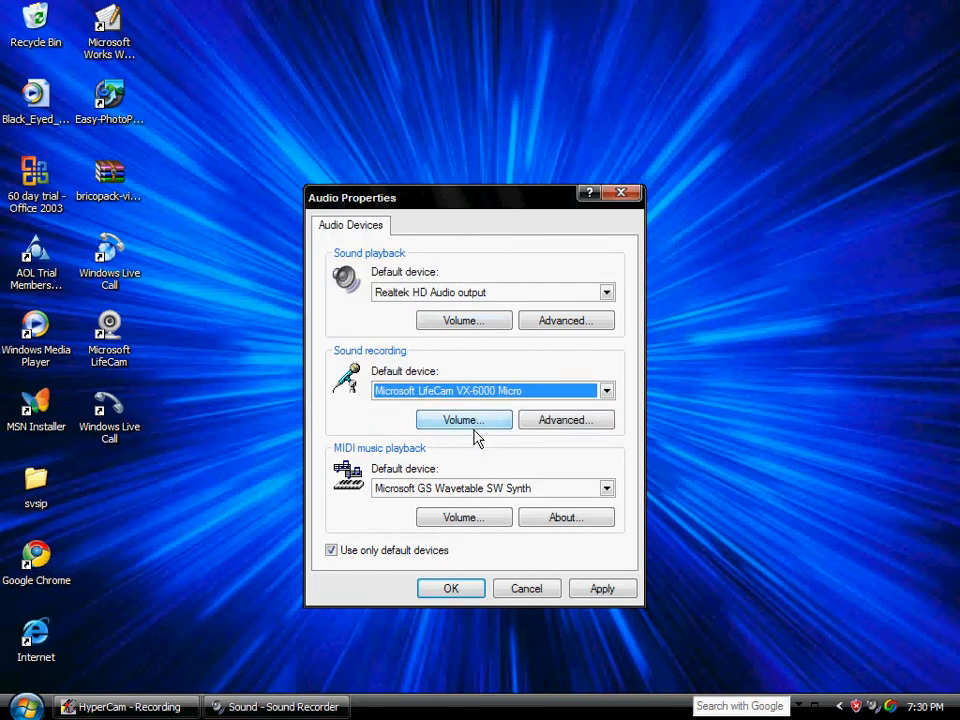
pyautogui.moveTo(472, 437)
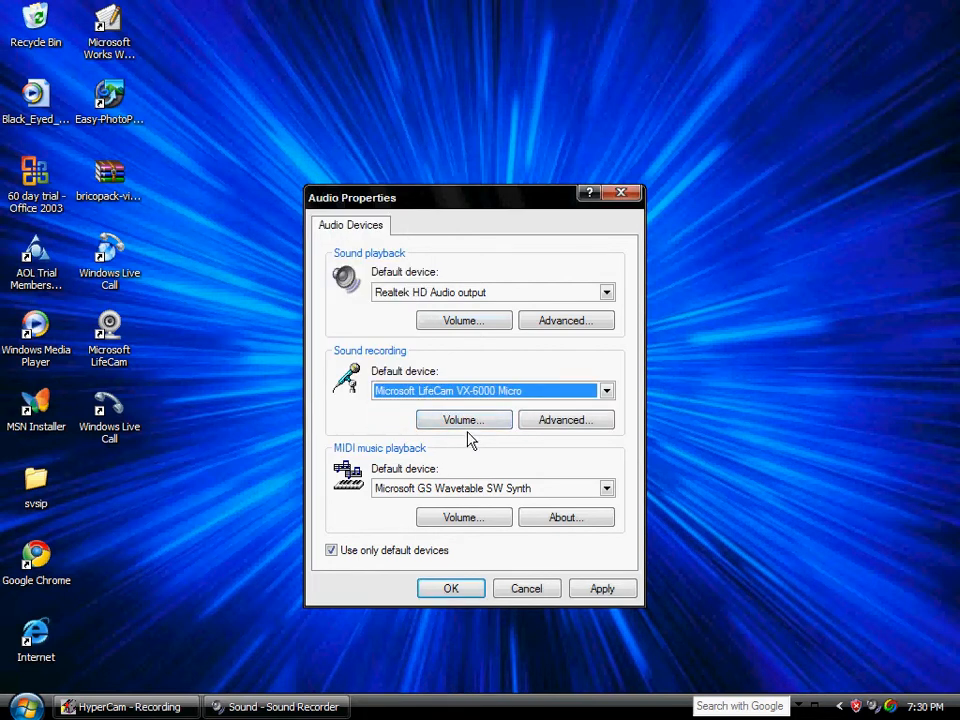
pyautogui.click(463, 419)
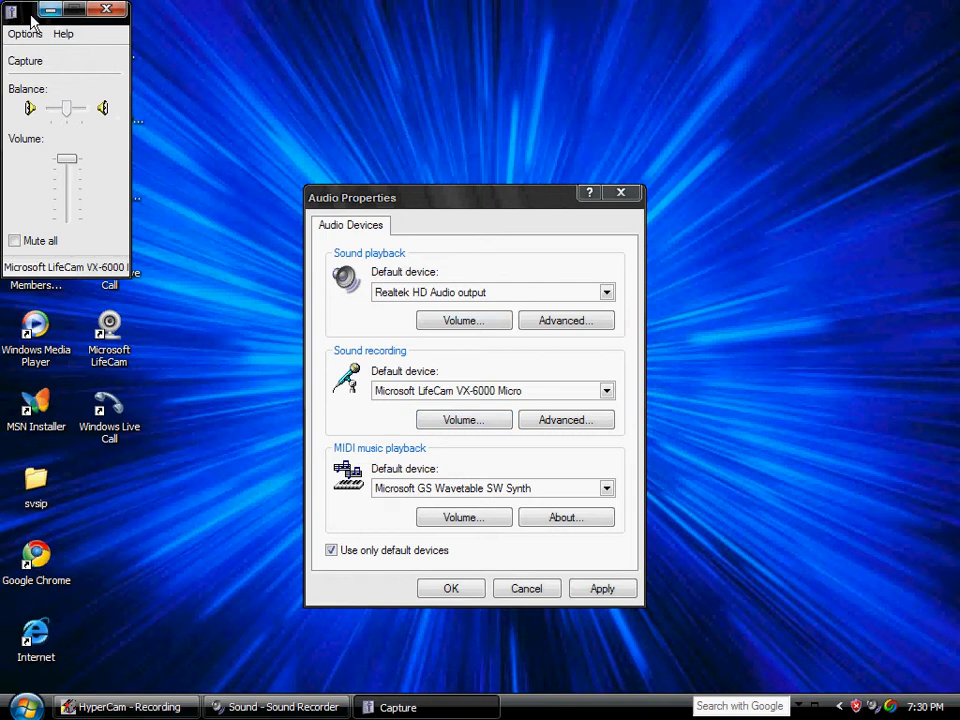
# Close the Capture volume window, Audio Properties and Sound Recorder.
pyautogui.click(10, 10)
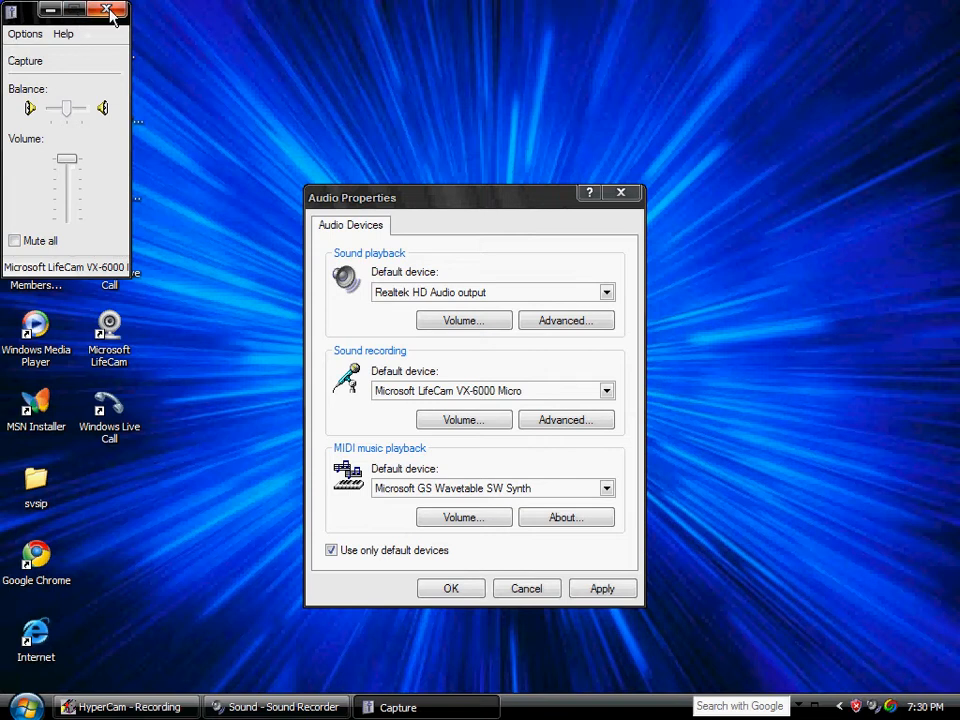
pyautogui.click(24, 33)
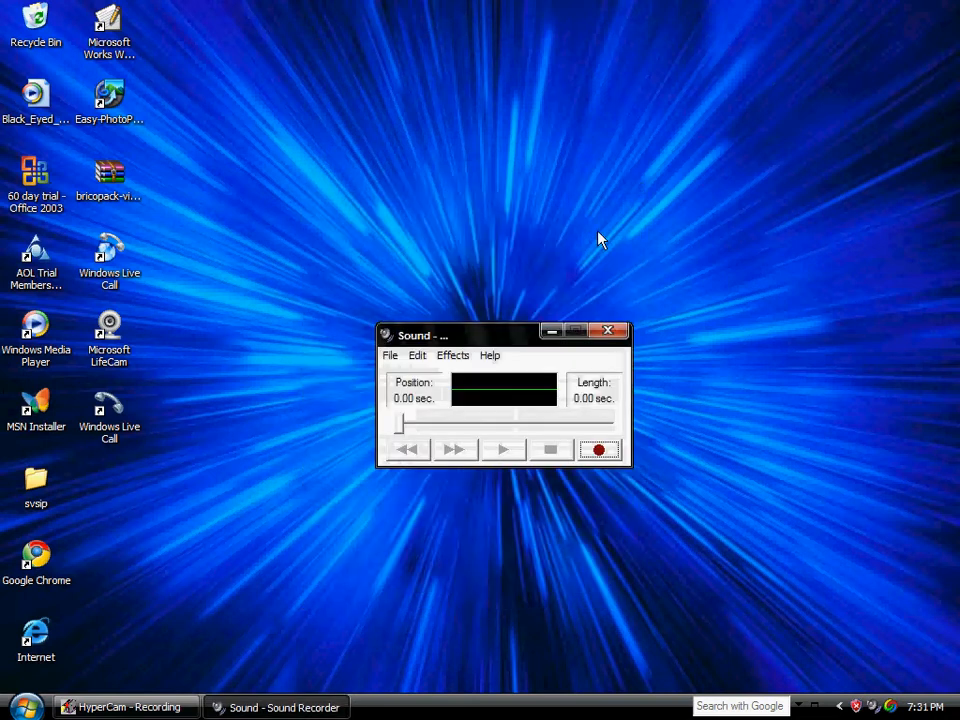
pyautogui.click(610, 331)
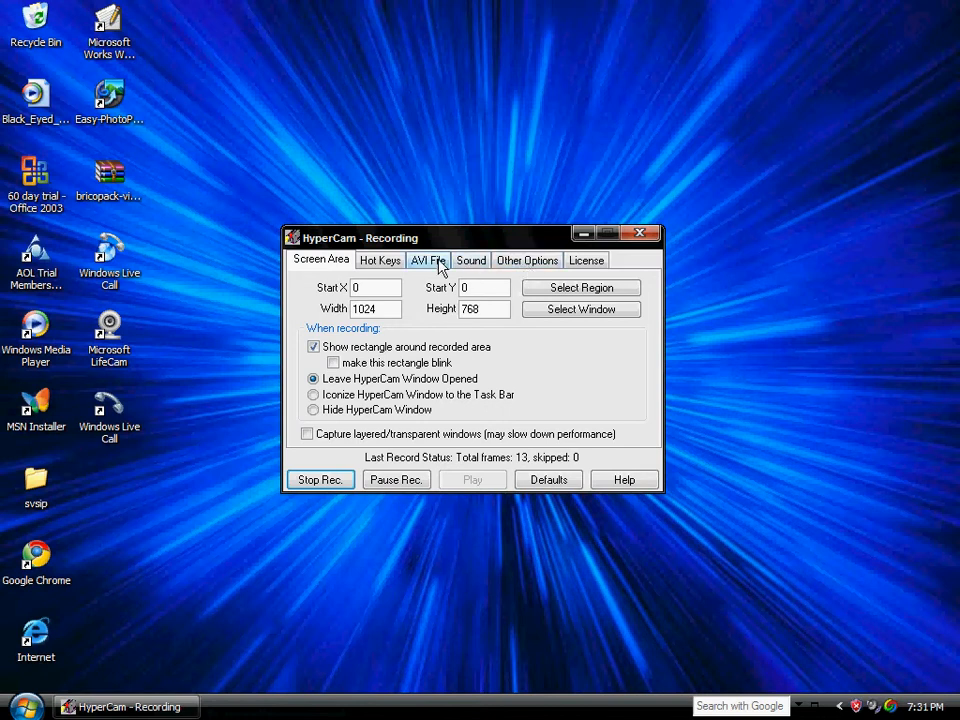
# Confirm Record Sound is checked on the AVI File tab, then view Sound settings.
pyautogui.click(428, 260)
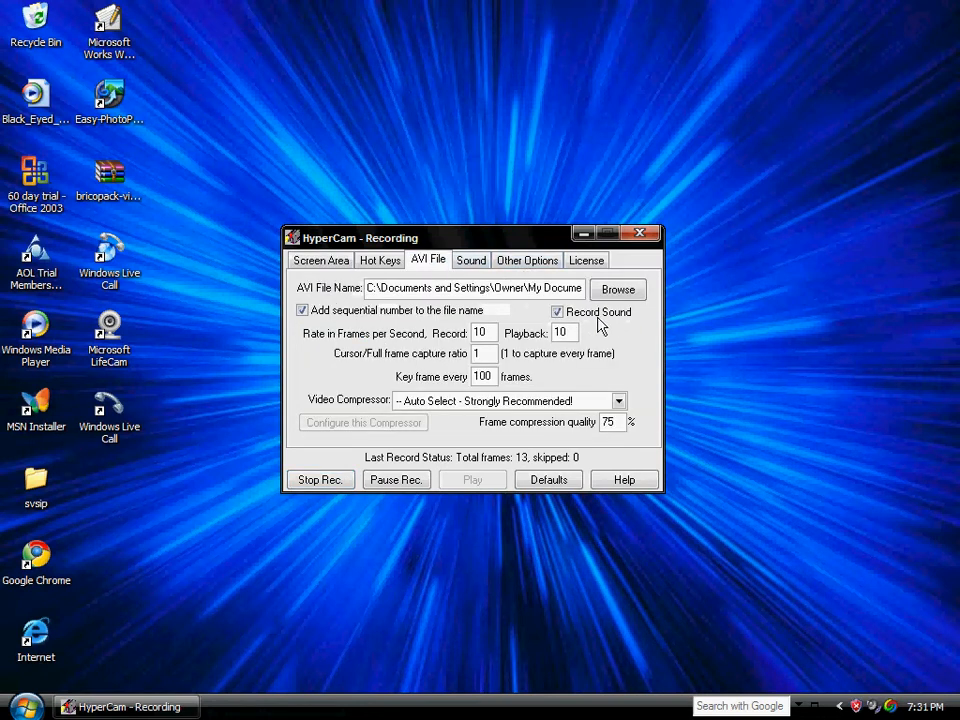
pyautogui.click(470, 260)
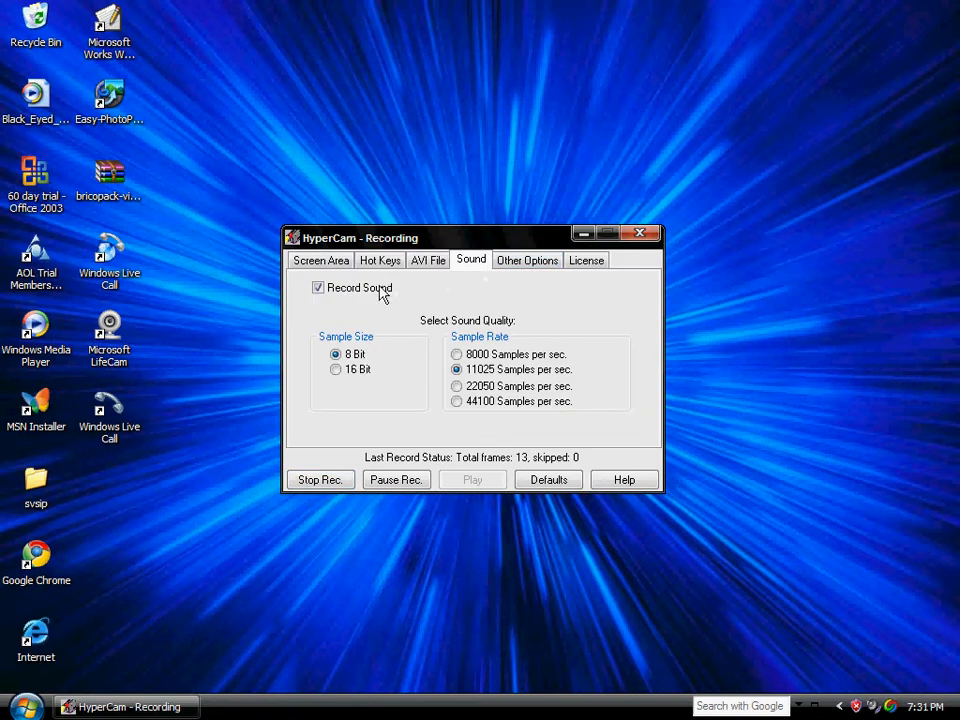
pyautogui.moveTo(607, 440)
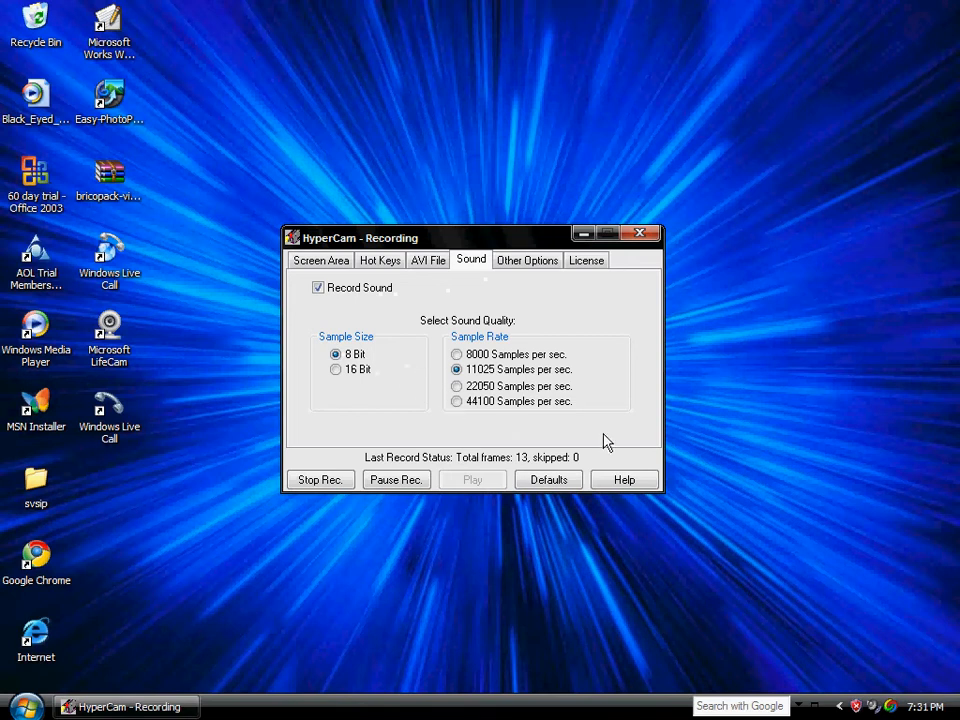
pyautogui.moveTo(320, 480)
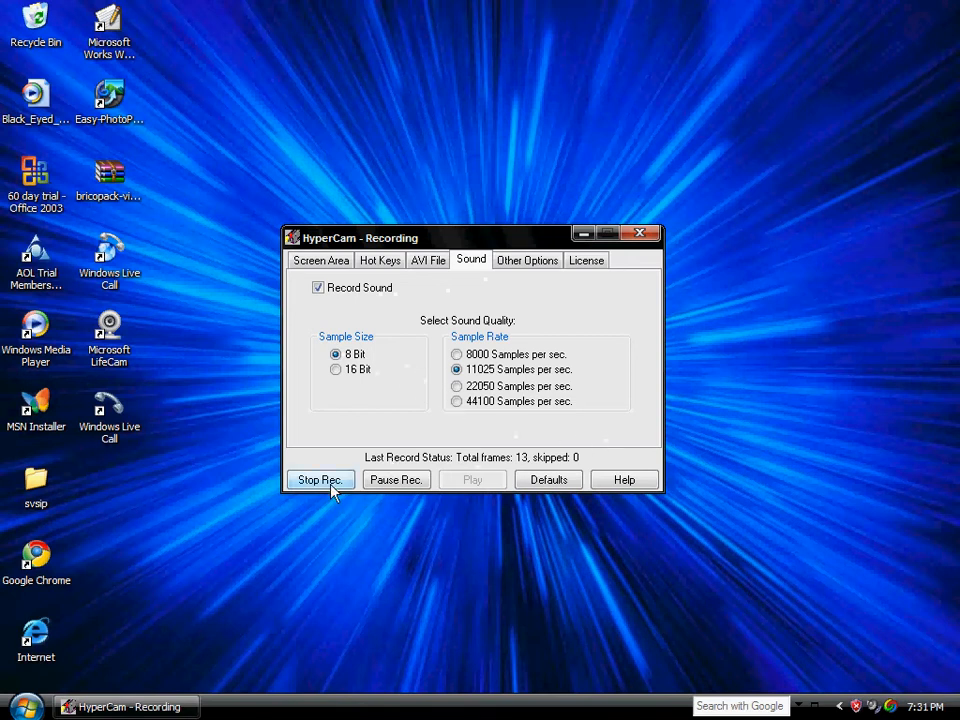